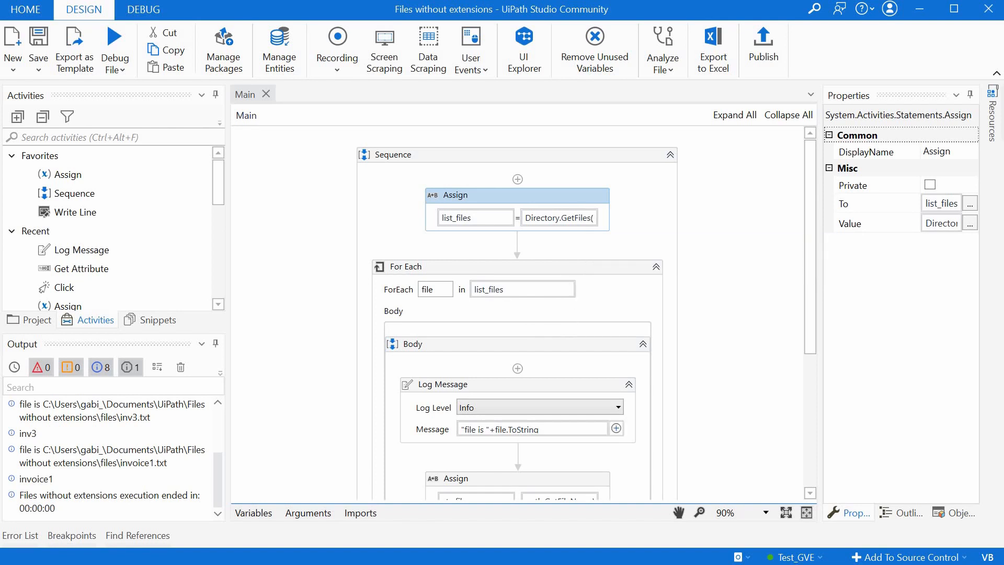
mouse_move(522, 427)
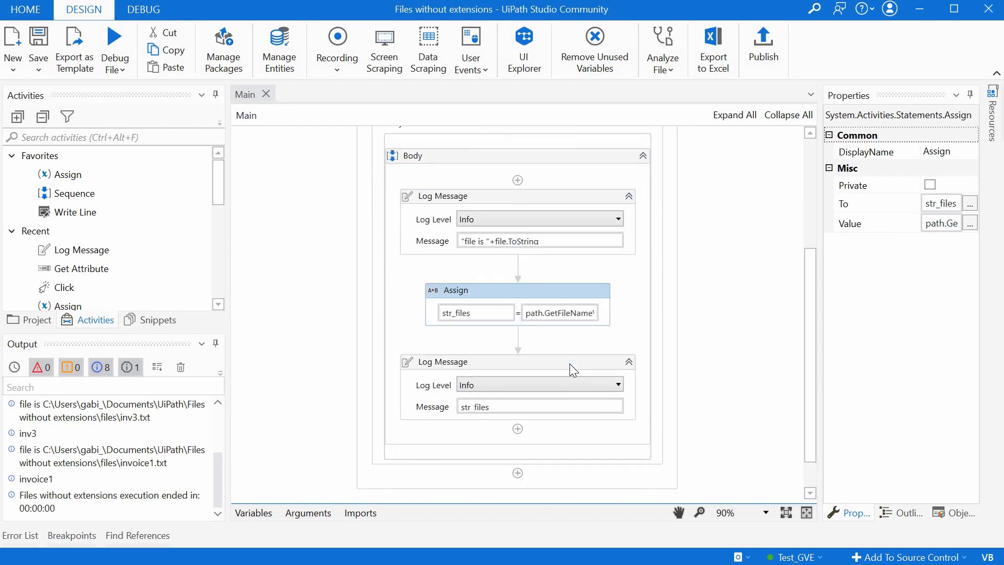
mouse_move(572, 370)
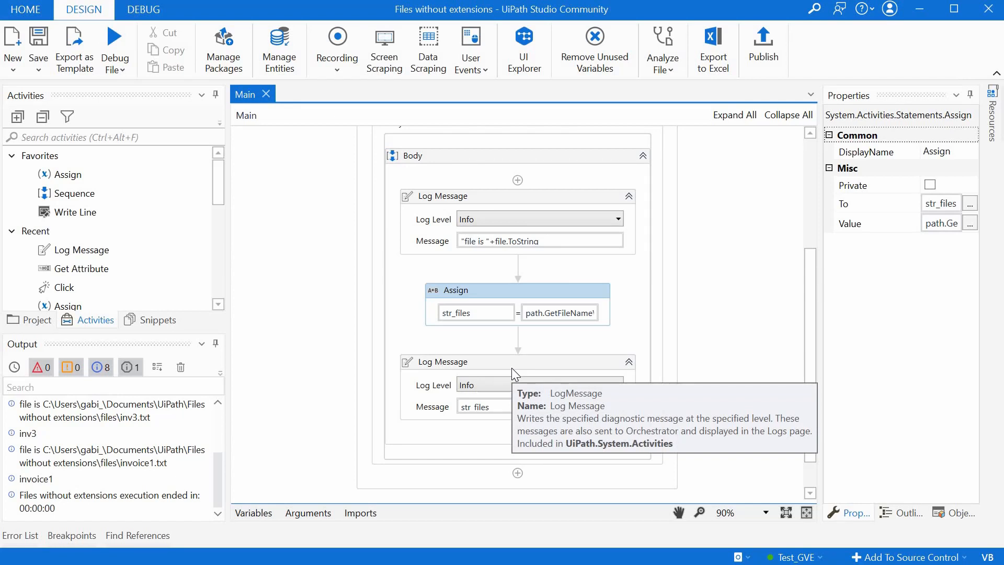
mouse_move(157, 457)
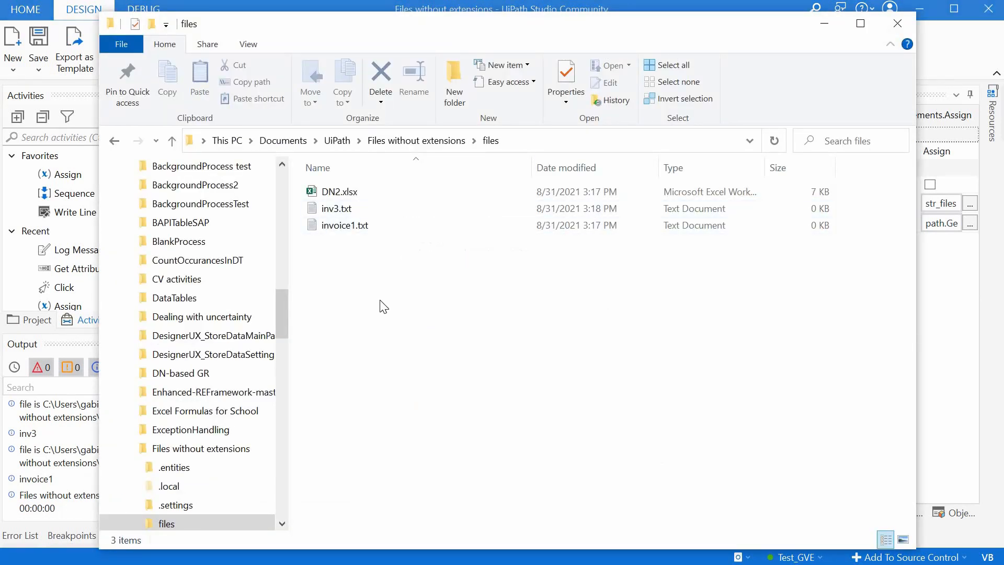
mouse_move(825, 38)
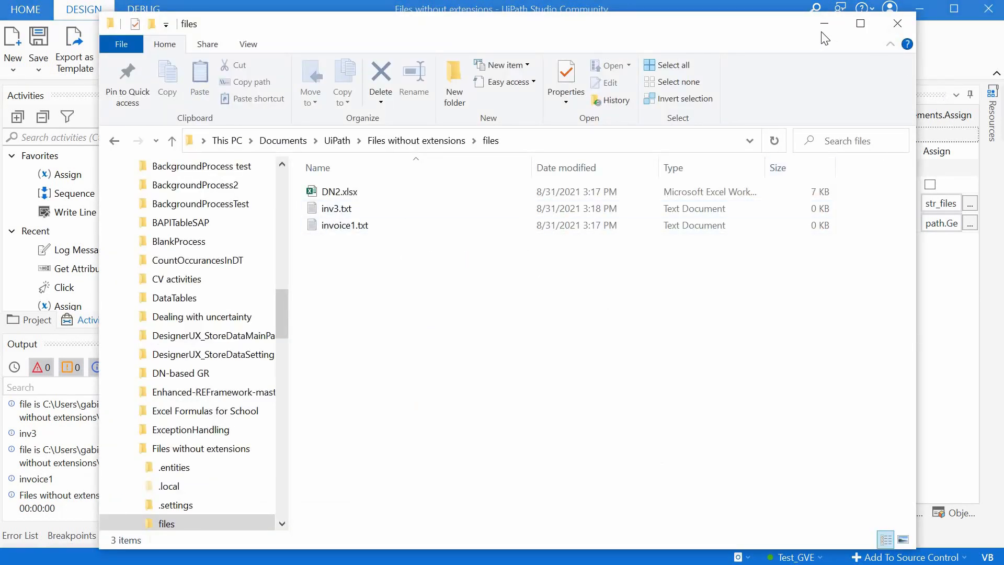
Close File Explorer and return to the loop assigning path.GetFileNameWithoutExtension(file.ToString) to str_files.
click(897, 23)
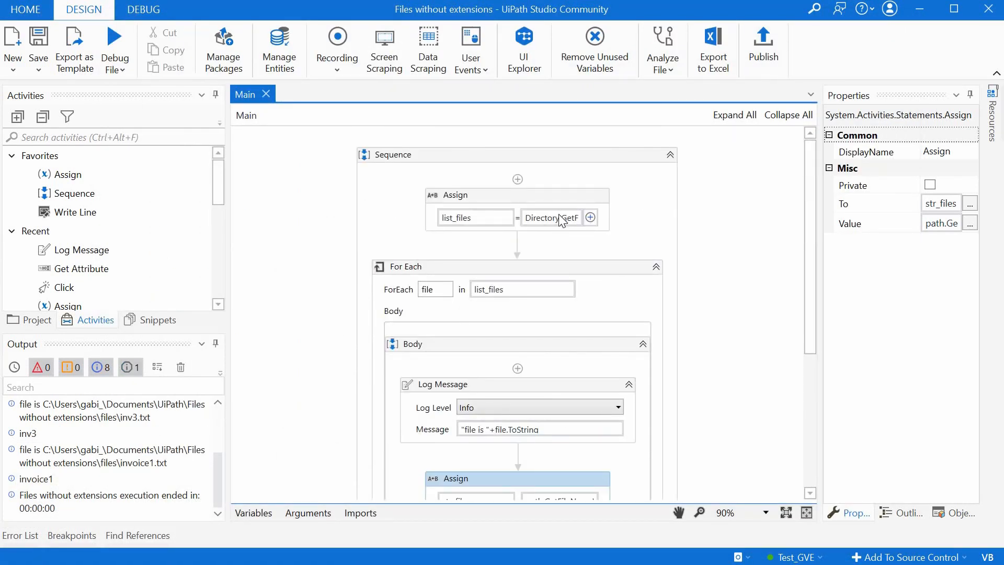
scroll(down, 3)
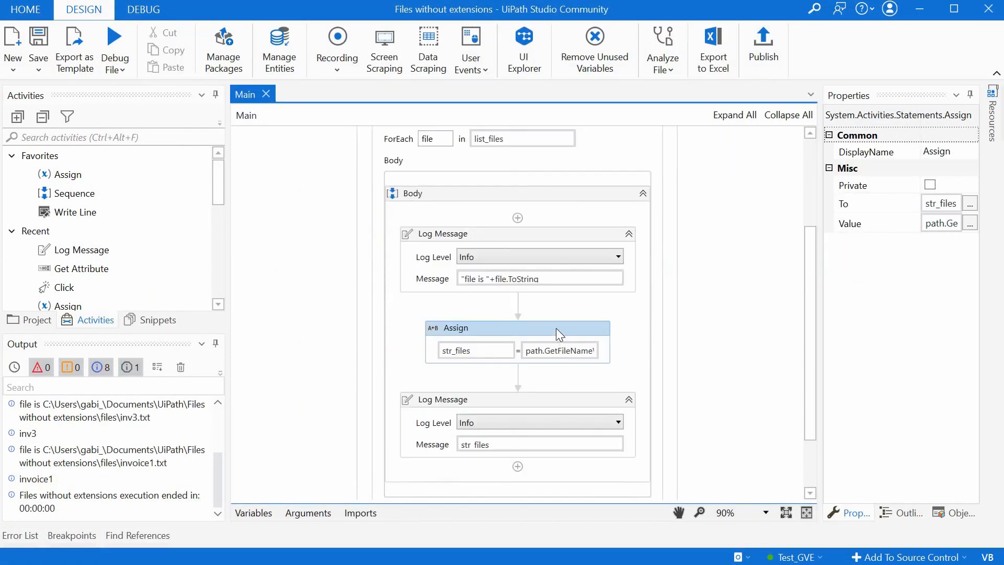
mouse_move(559, 350)
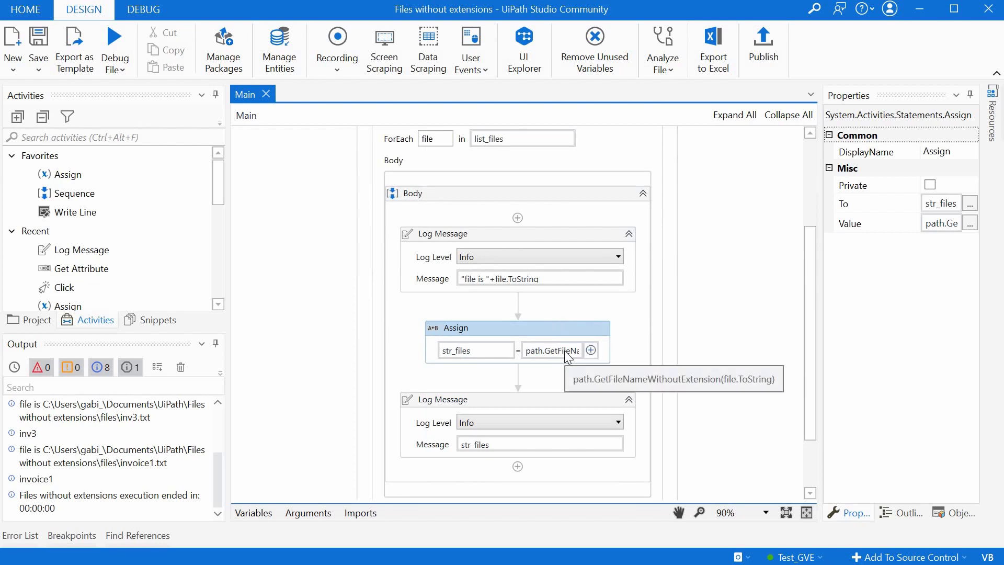